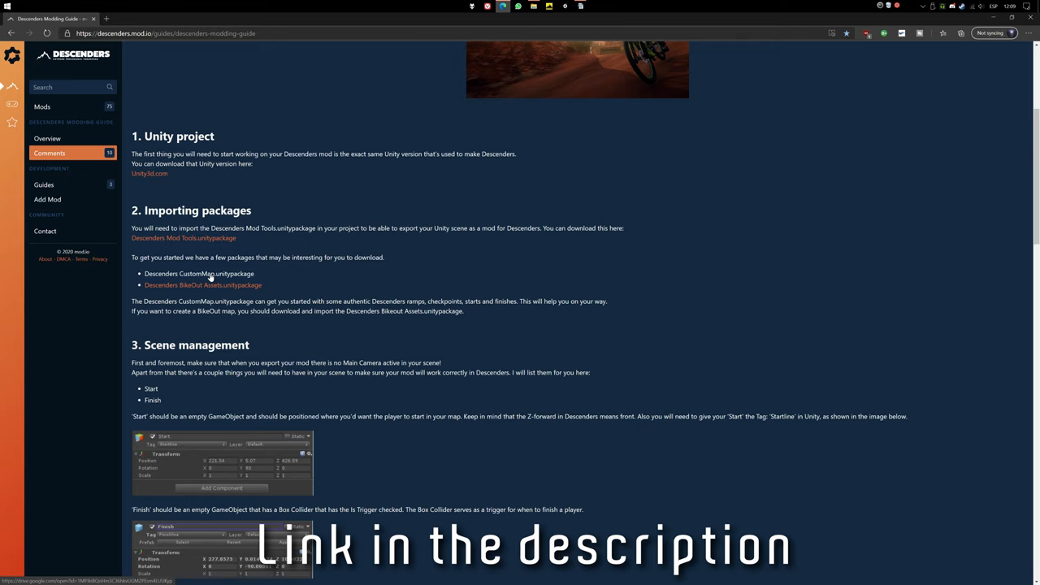
mouse_move(183, 237)
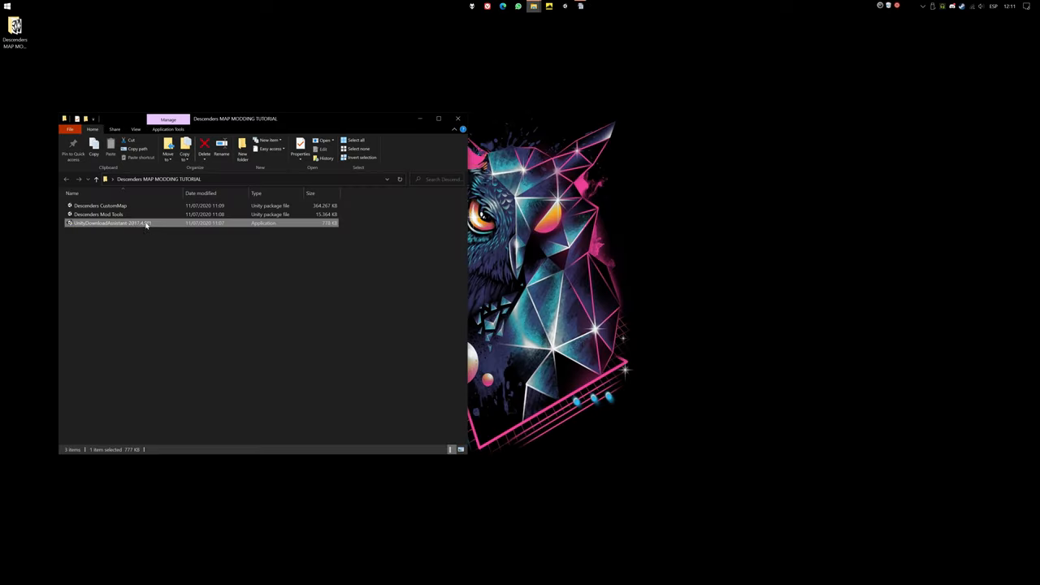
- Launch the Unity Download Assistant and continue through the welcome and default component pages
double_click(113, 223)
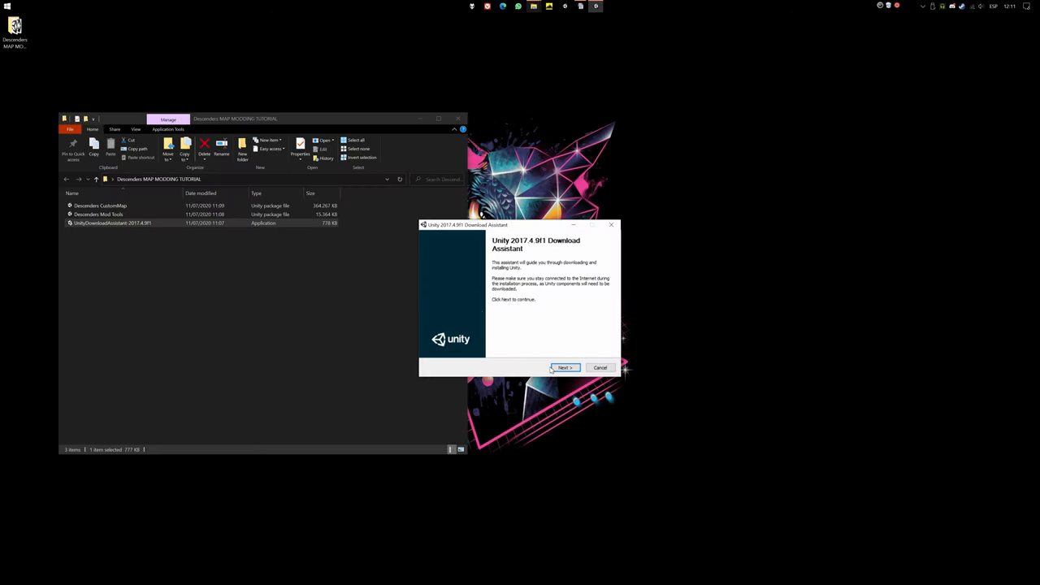
click(565, 367)
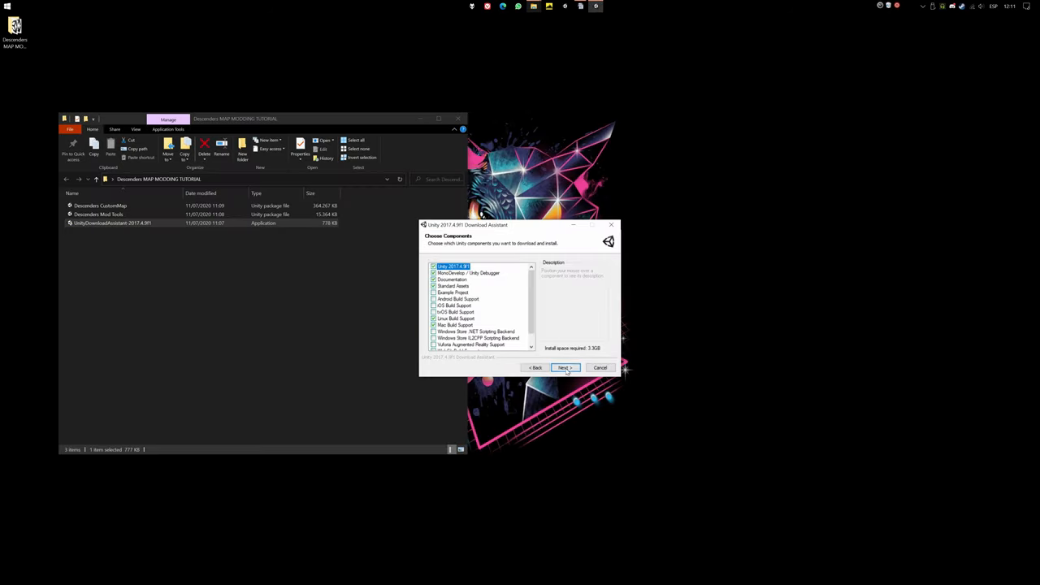
click(565, 367)
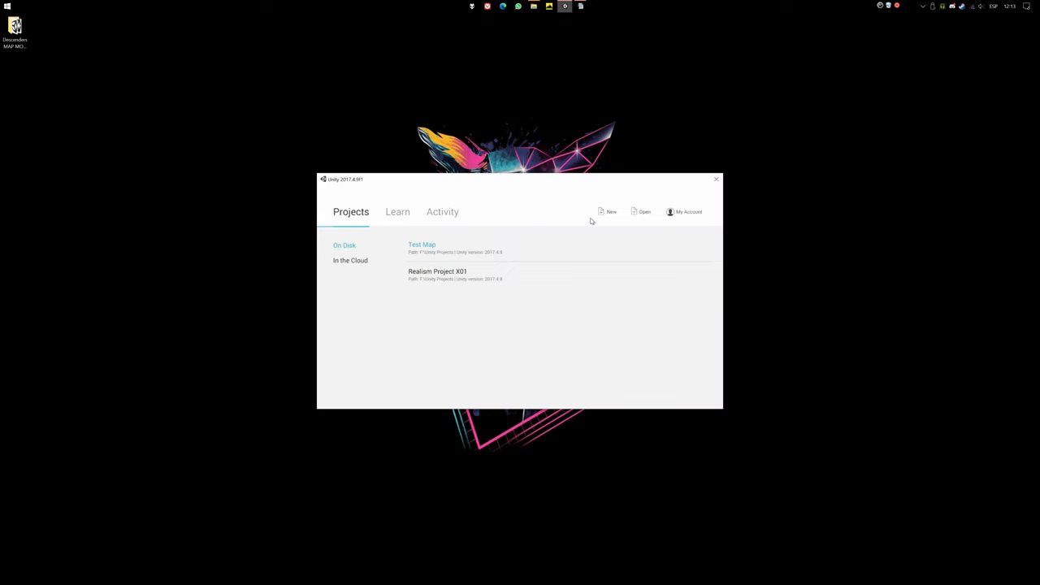
- Start a new project and choose the 3D template for it
click(611, 211)
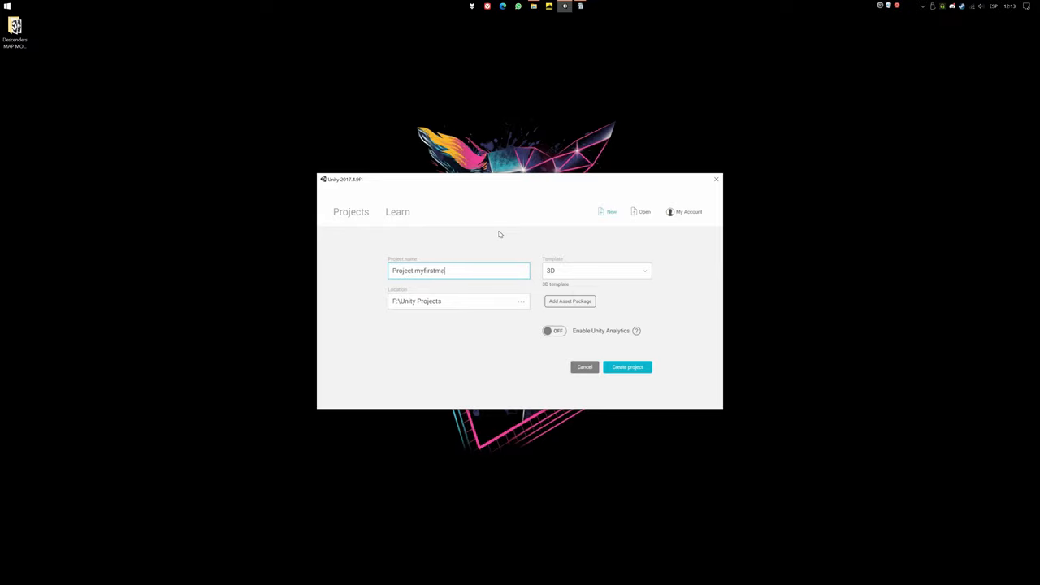
click(598, 269)
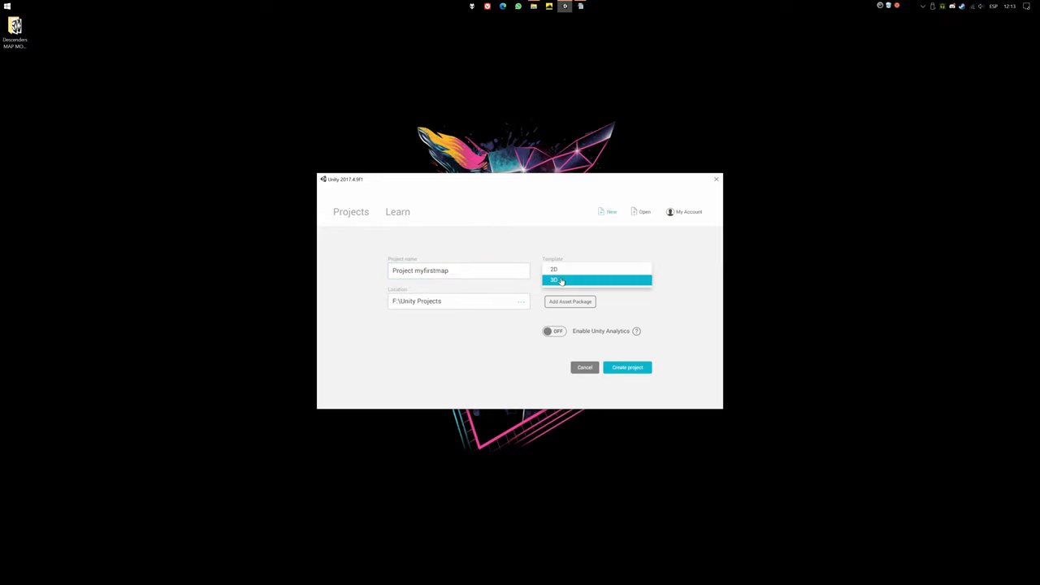
click(627, 368)
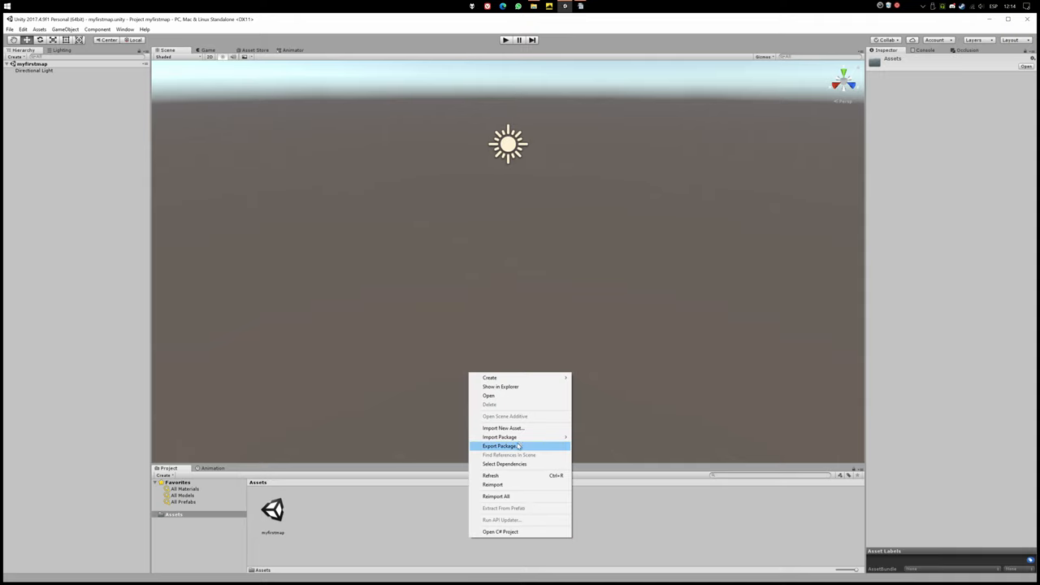
- Import a Descenders custom package into the project's Assets
click(501, 437)
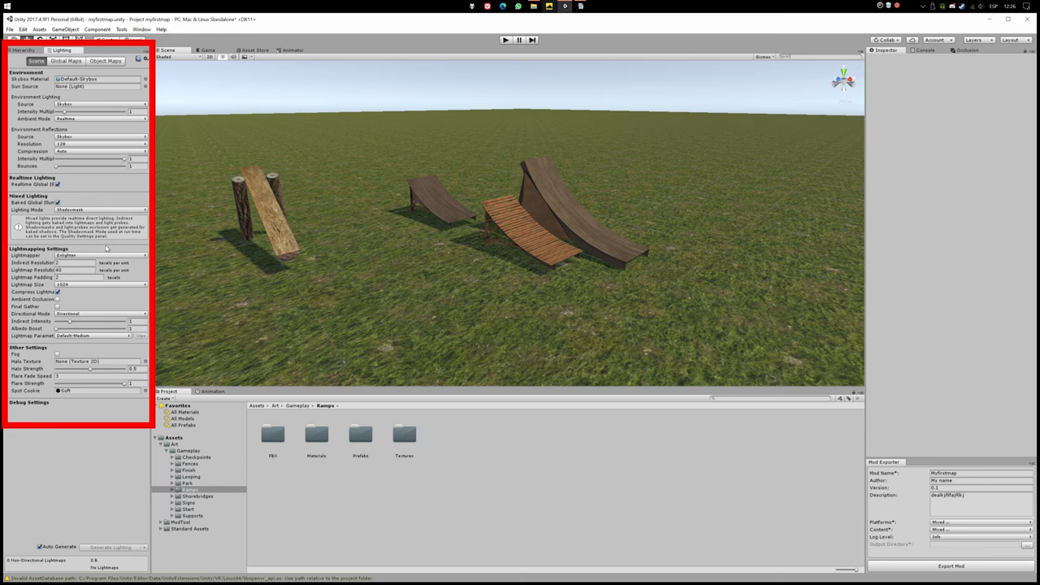
mouse_move(61, 180)
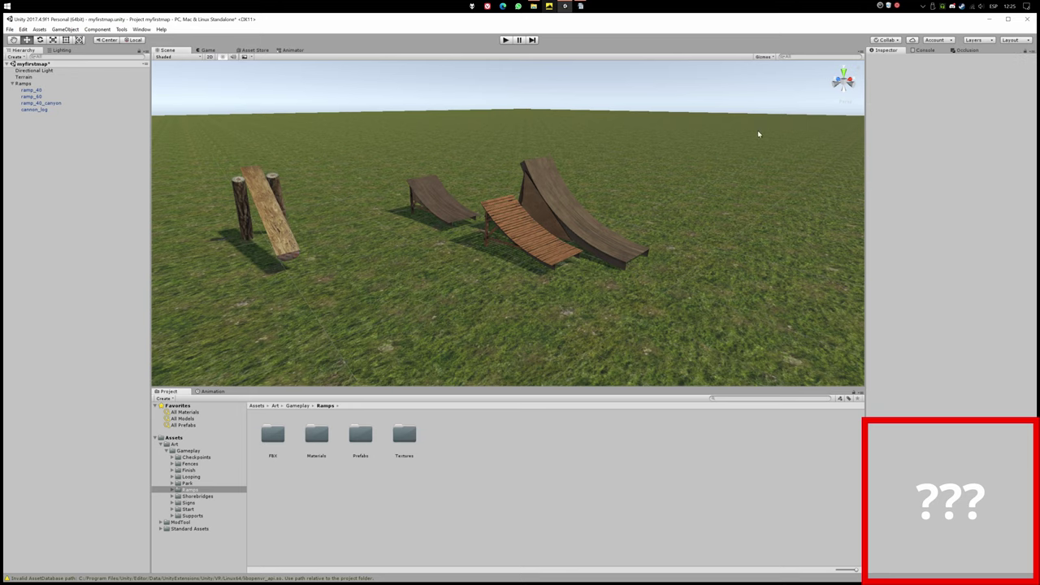
mouse_move(393, 130)
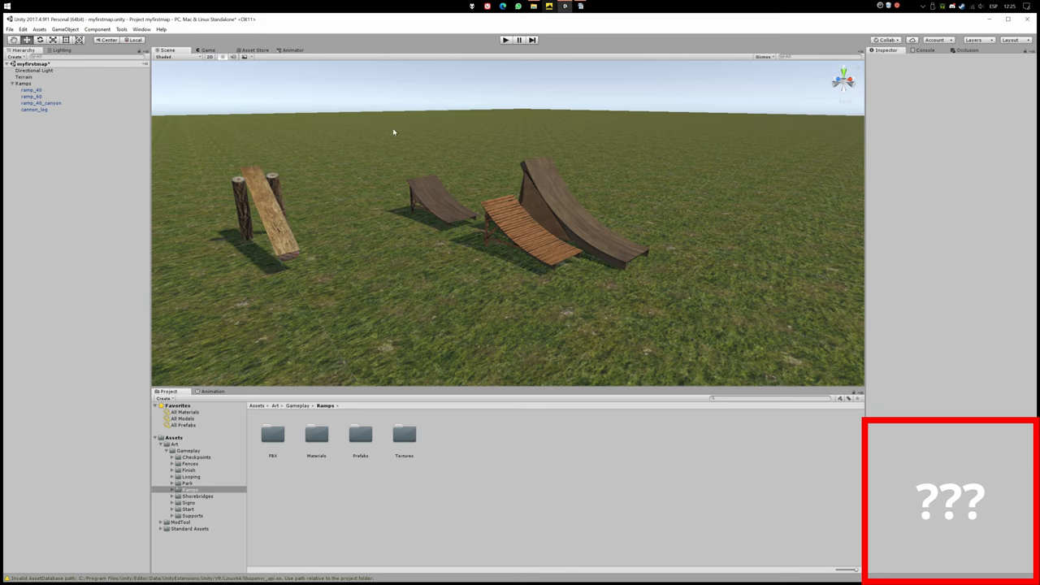
- In Tools > Export Mod, set Mod Name 'Myfirstmap' and Author 'My name'
click(120, 29)
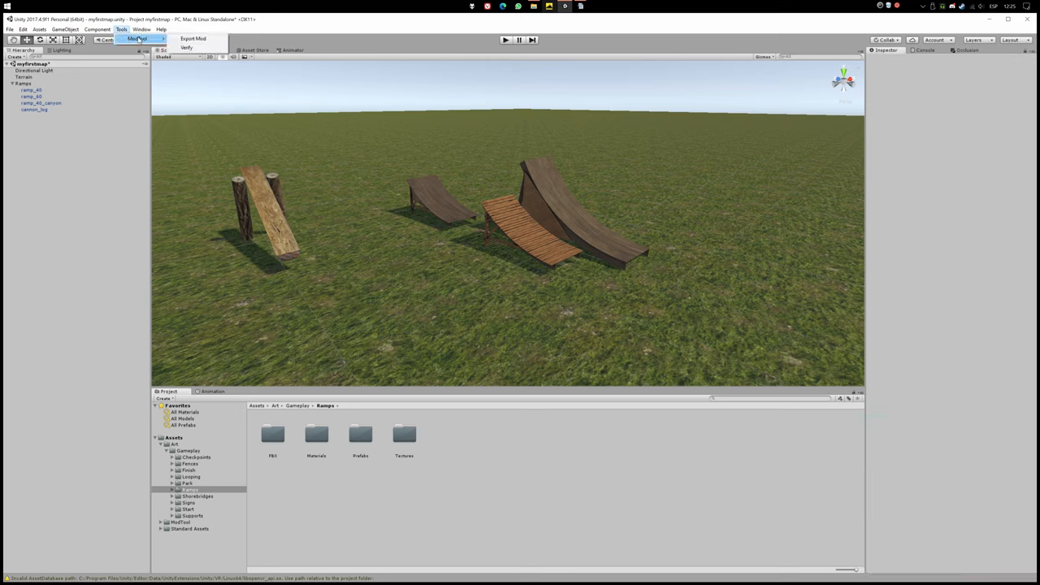
click(193, 39)
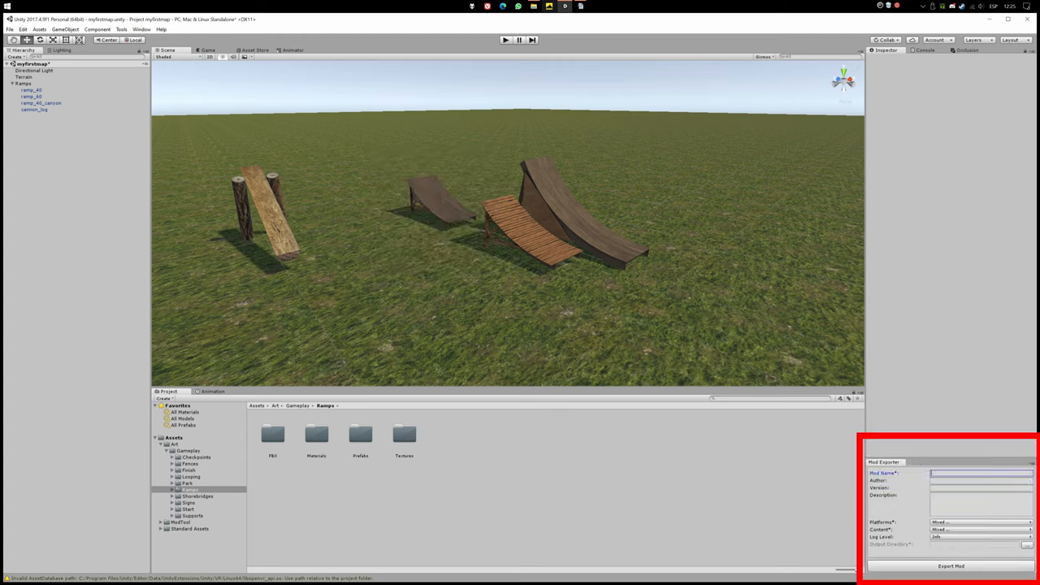
text(Myfirstmap)
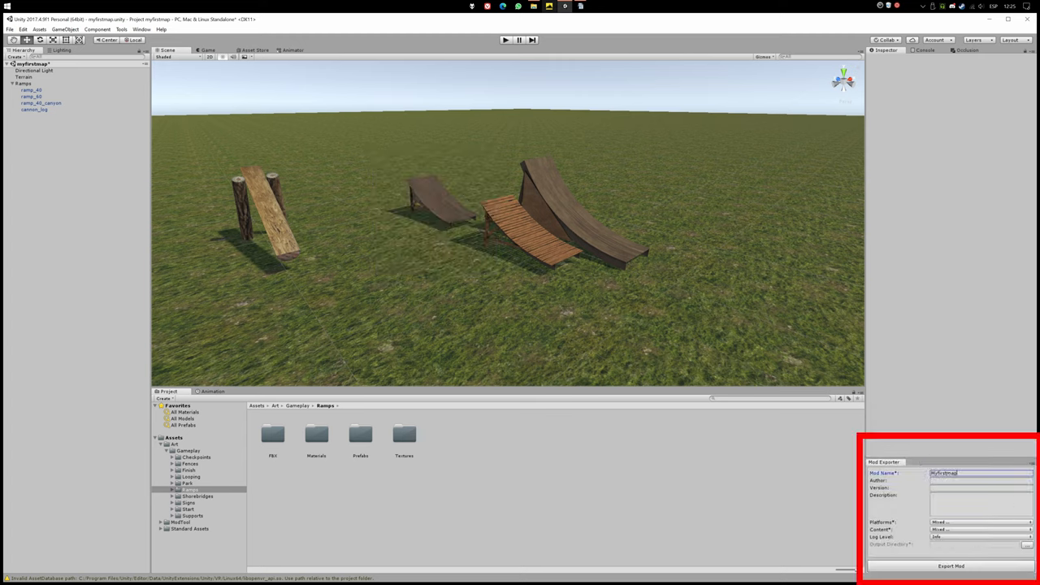
click(978, 481)
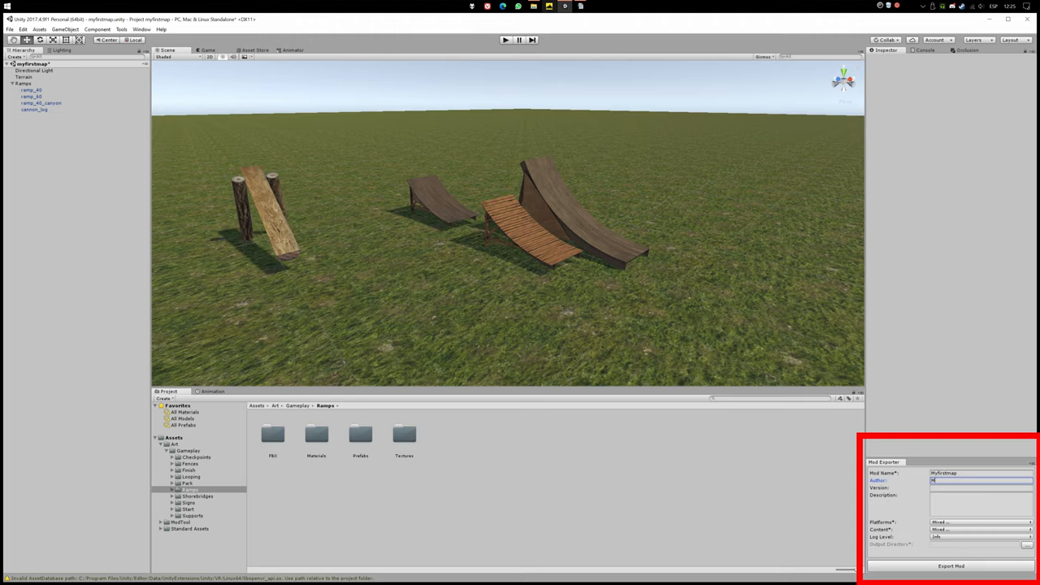
text(y name)
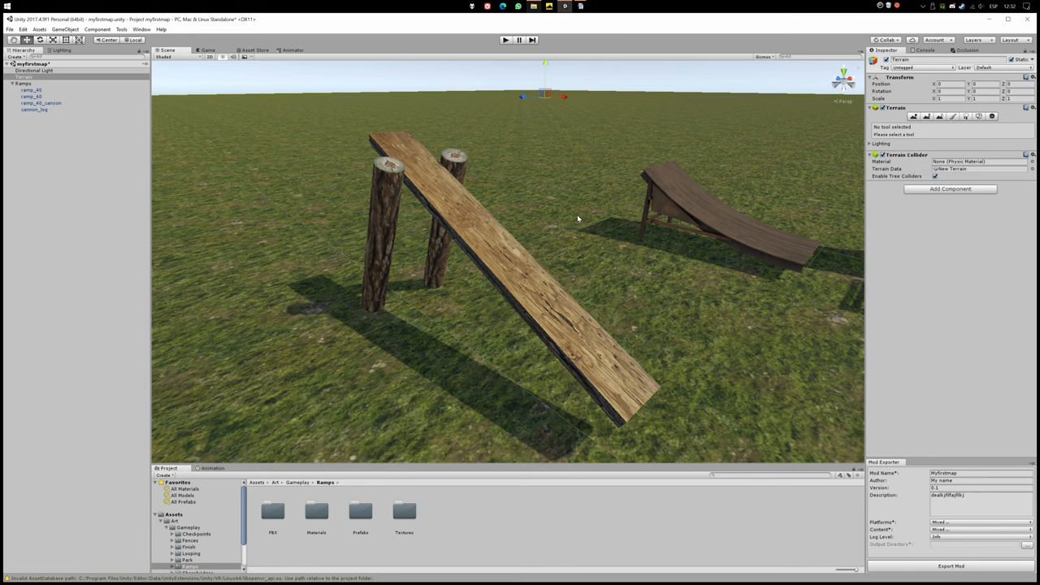
mouse_move(491, 247)
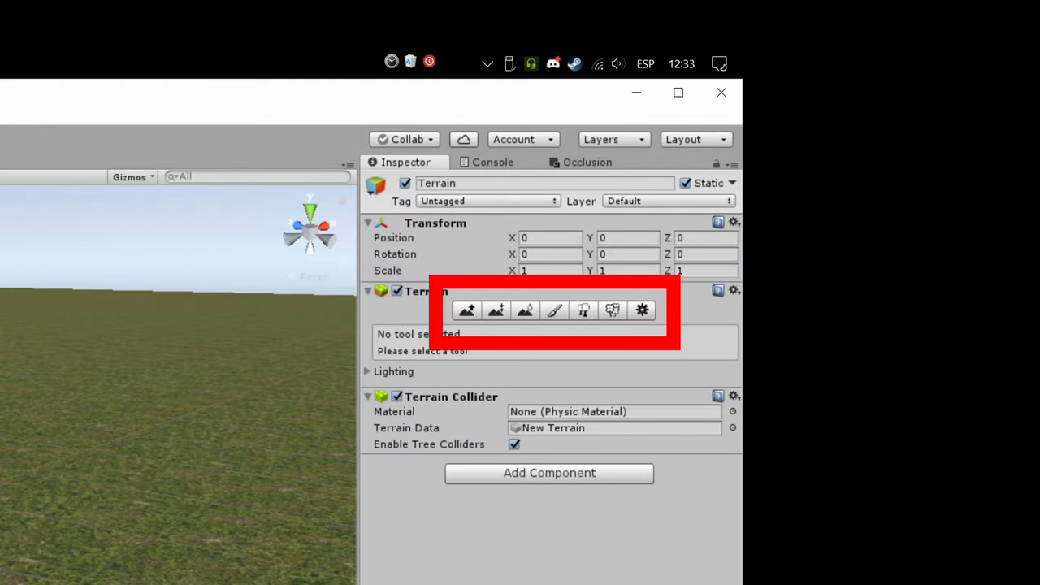
- Raise a tall mound in the terrain with the Raise/Lower Terrain tool
click(466, 310)
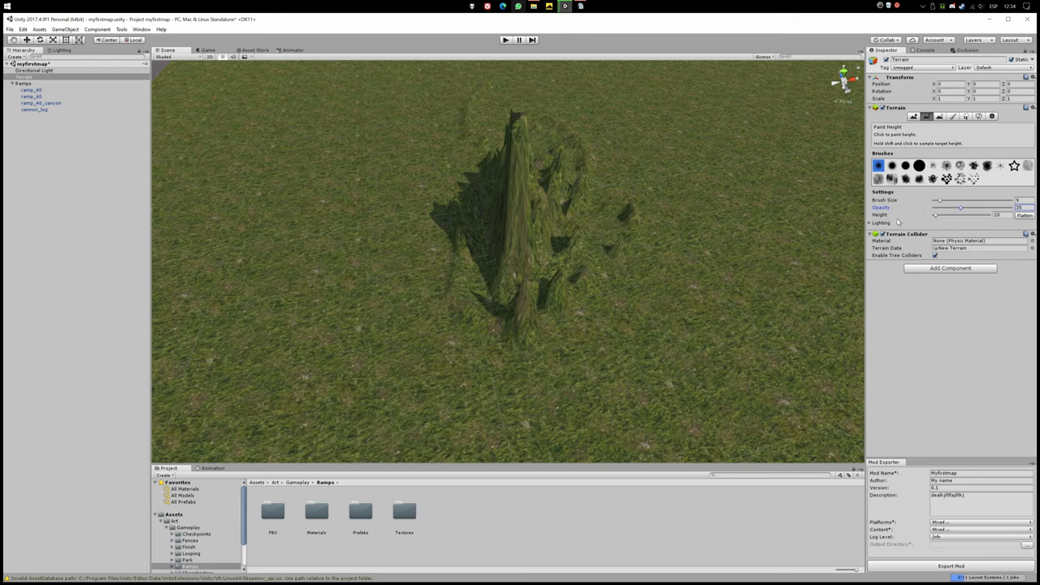
click(559, 161)
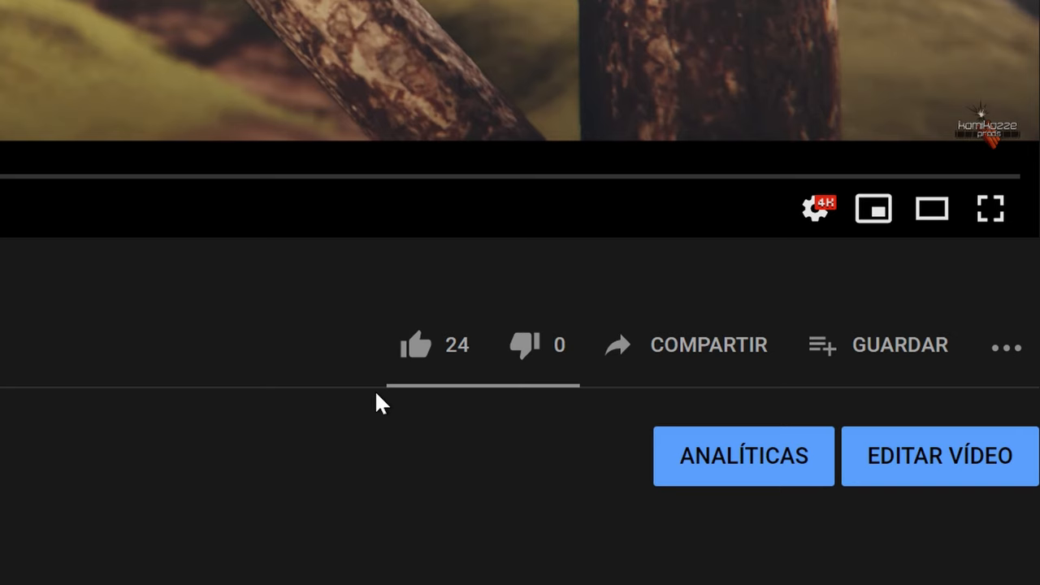
- Like the video, subscribe to the channel and enable all upload notifications
click(416, 345)
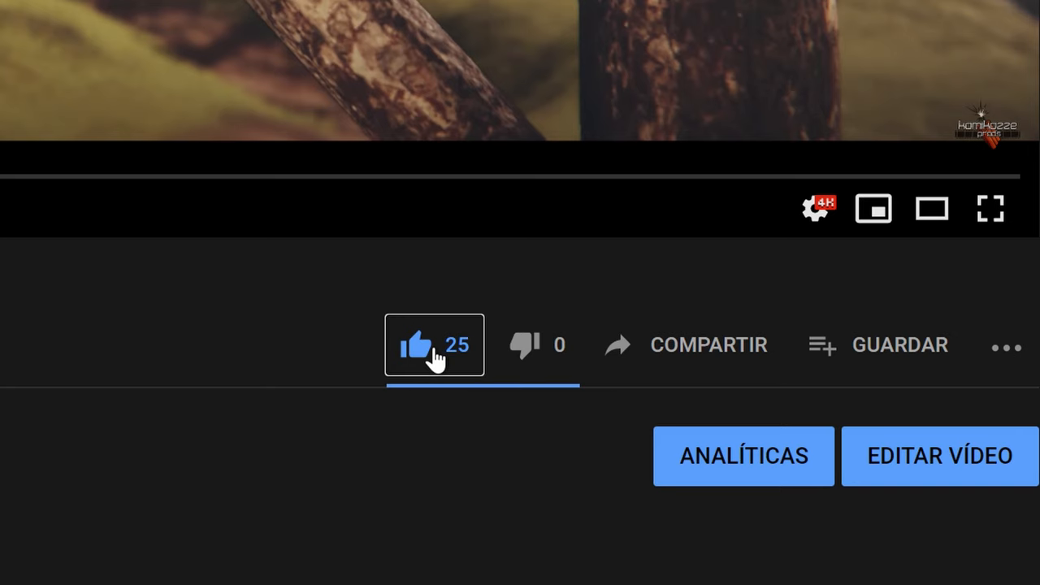
mouse_move(296, 510)
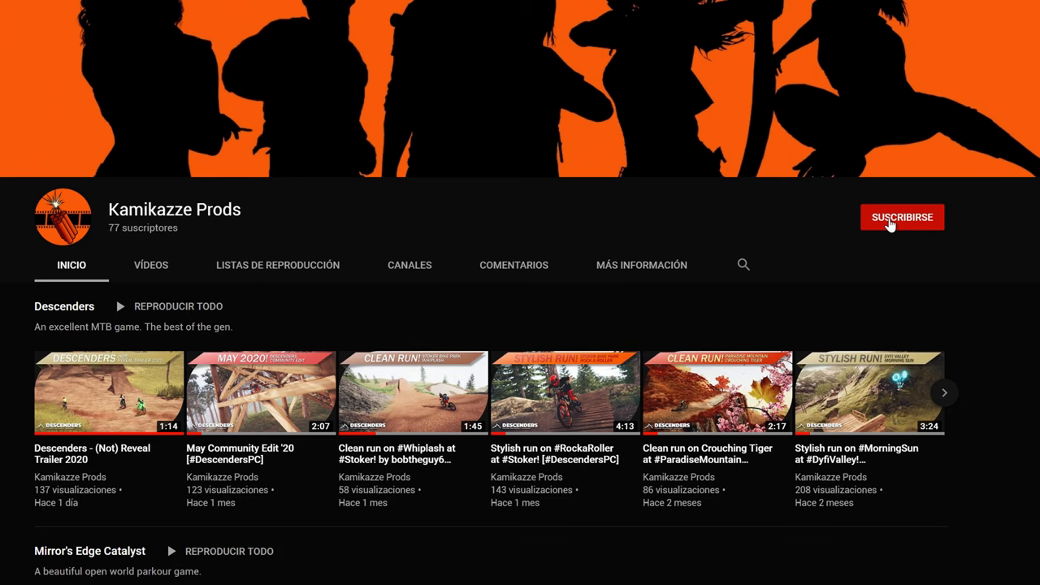
click(900, 217)
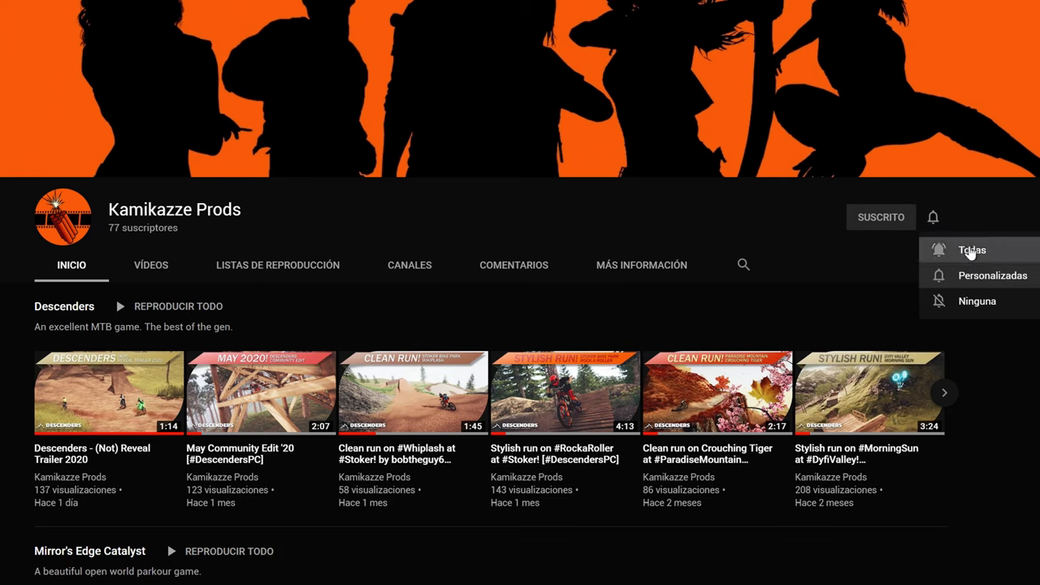
click(971, 250)
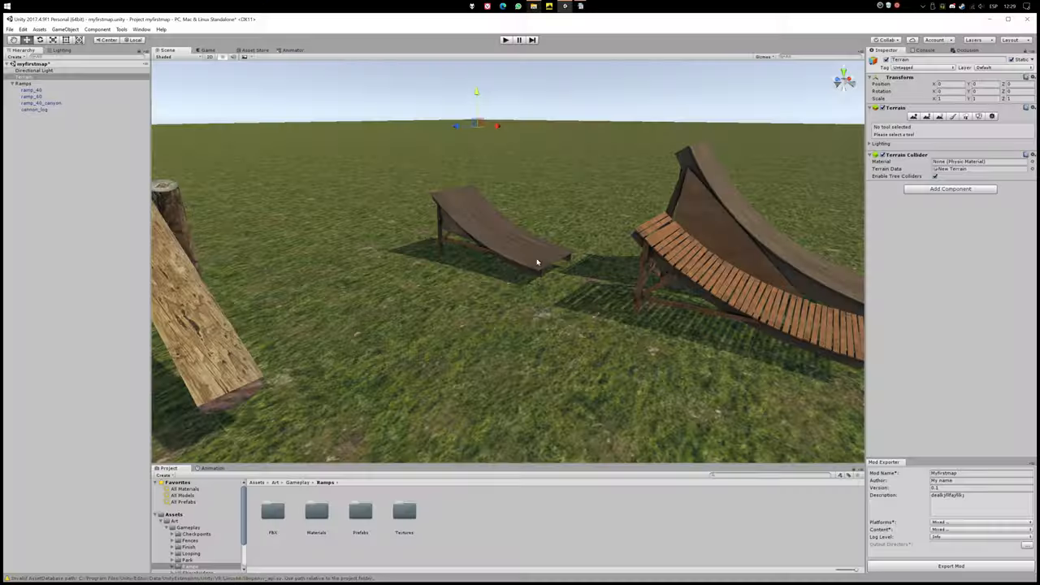
drag(537, 263, 452, 245)
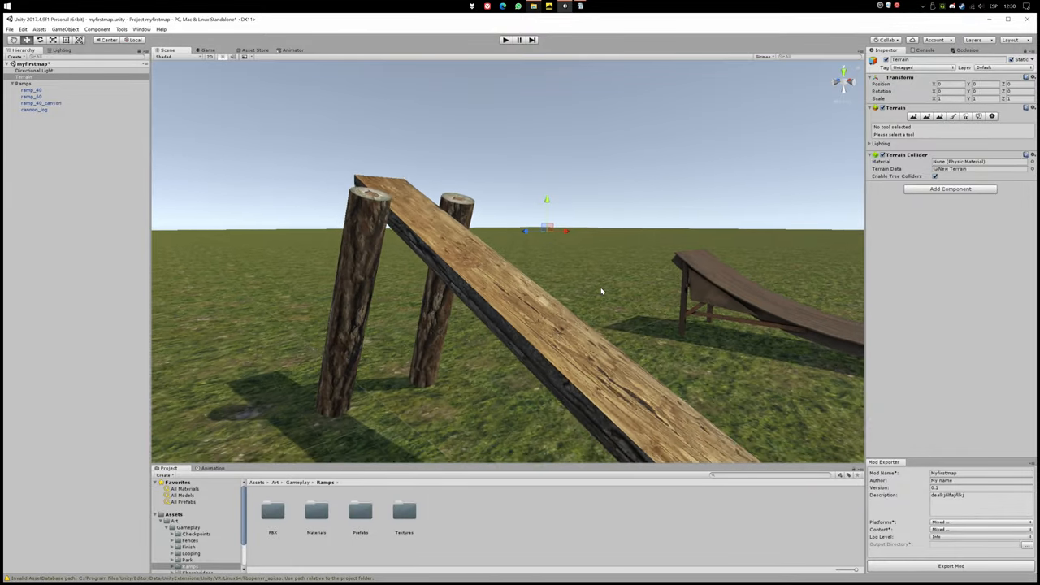
drag(602, 291, 500, 267)
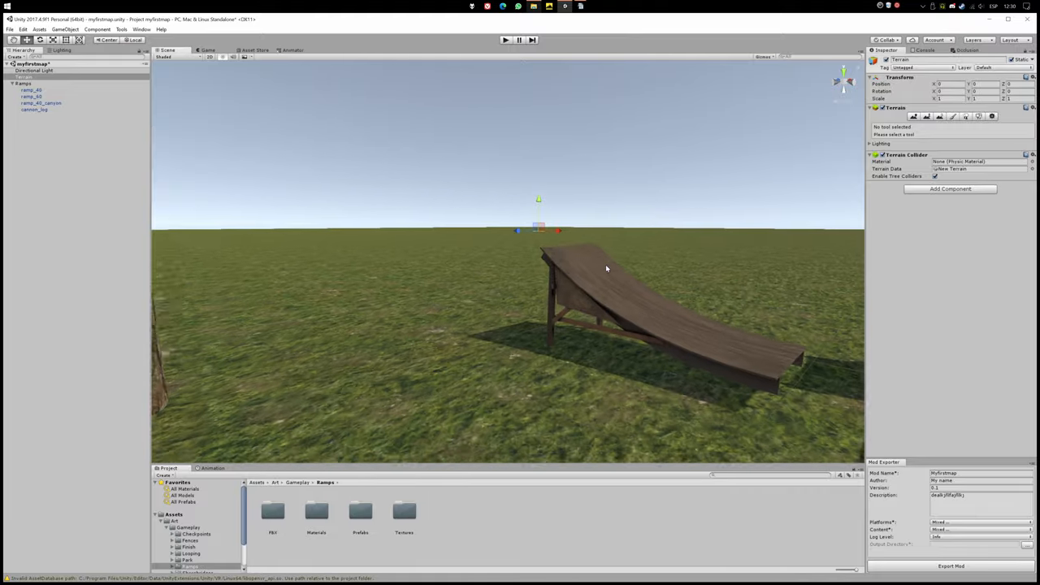
drag(605, 268, 424, 245)
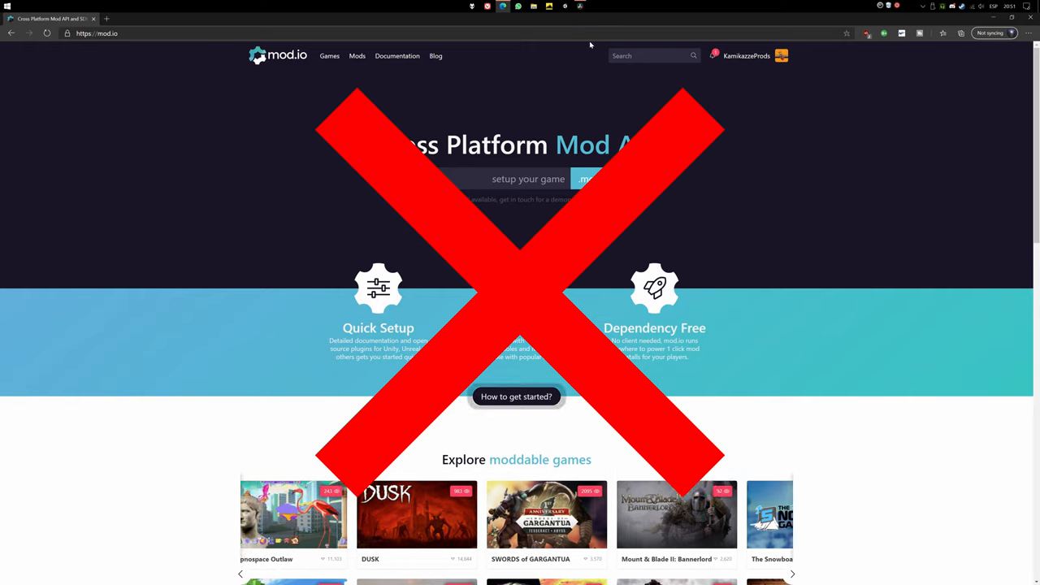
- Bring up the mod.io home page in the browser
click(241, 573)
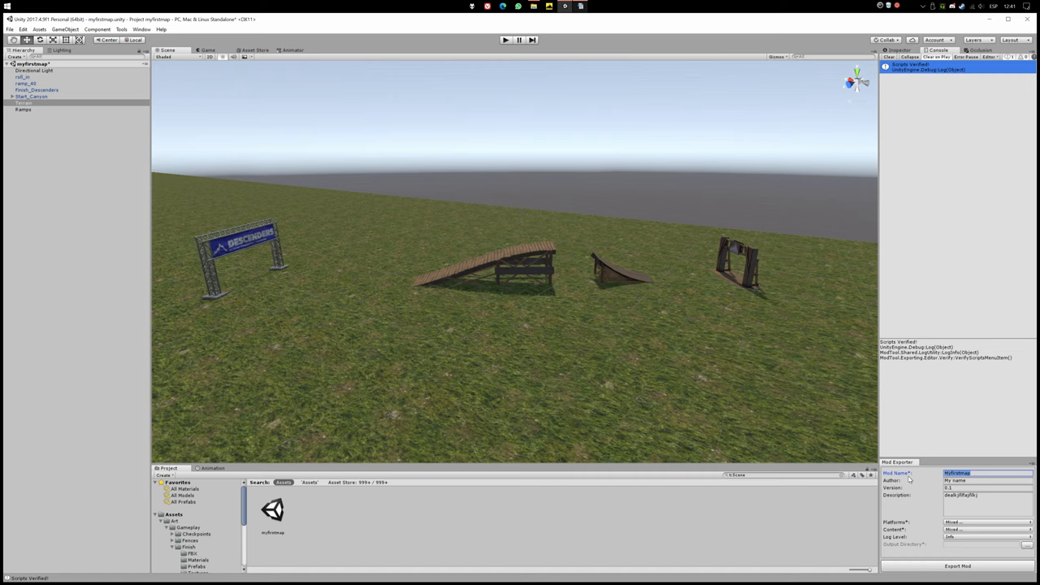
- Edit the mod's name and description and pick Windows from the target platforms list
click(988, 481)
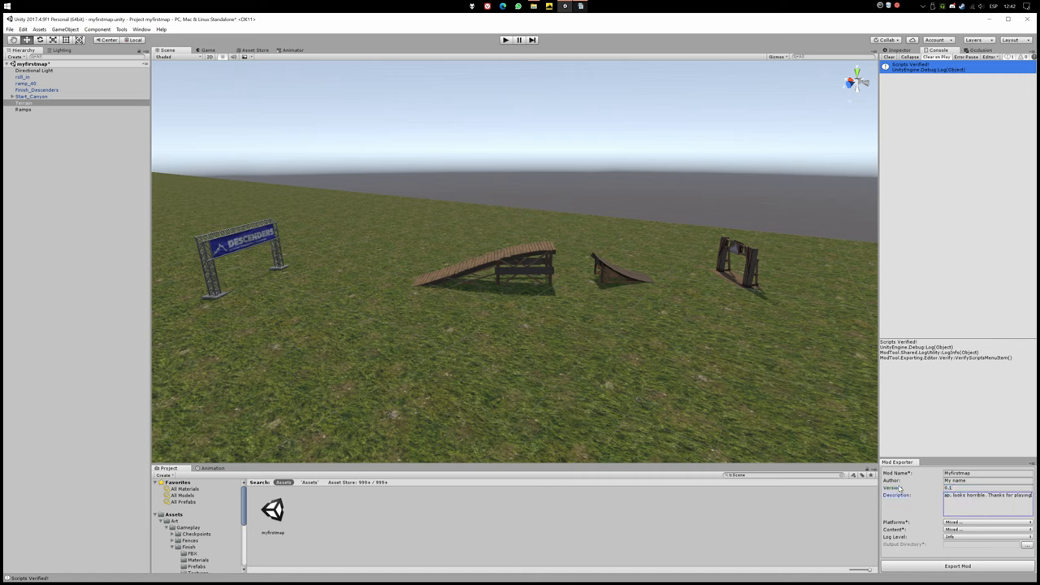
click(988, 521)
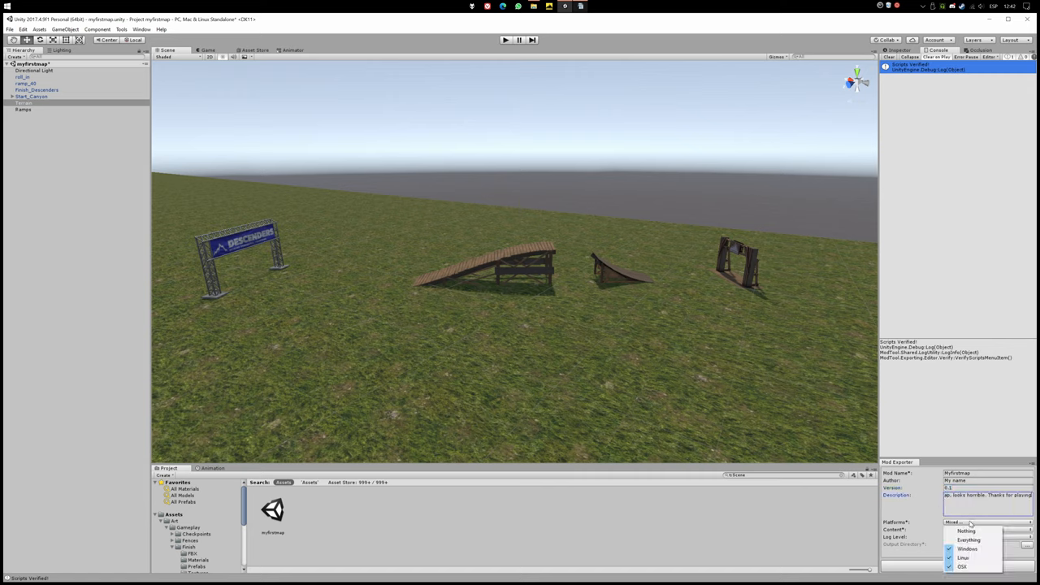
click(968, 549)
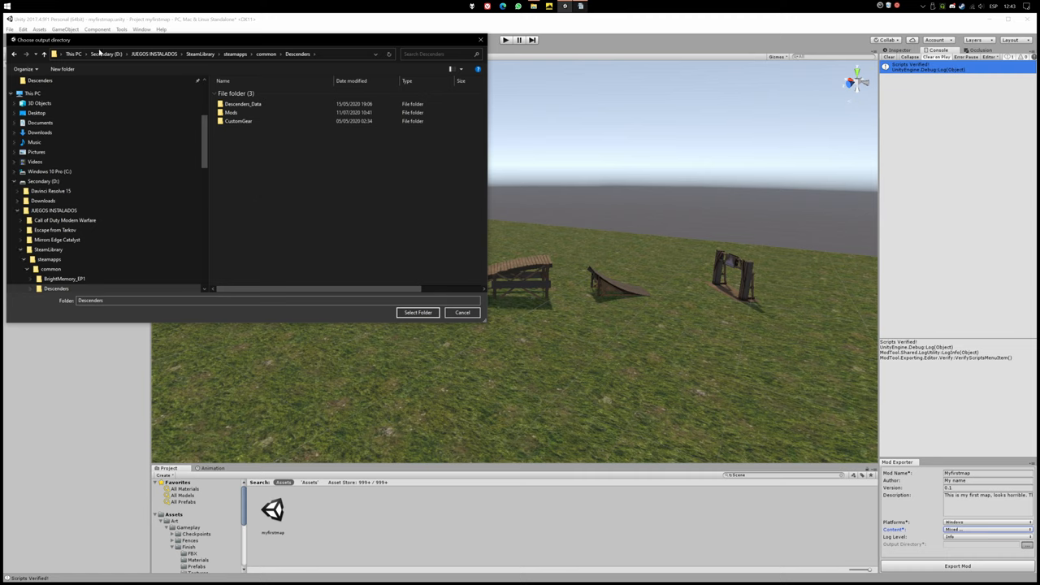
- Choose the Descenders Mods folder as output and export the map as a mod
double_click(237, 112)
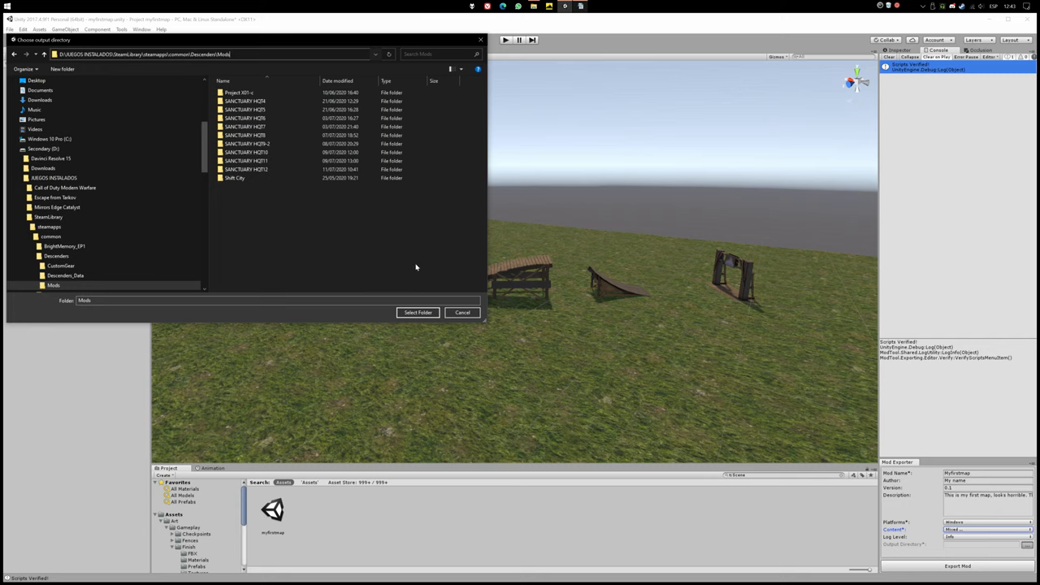
click(418, 312)
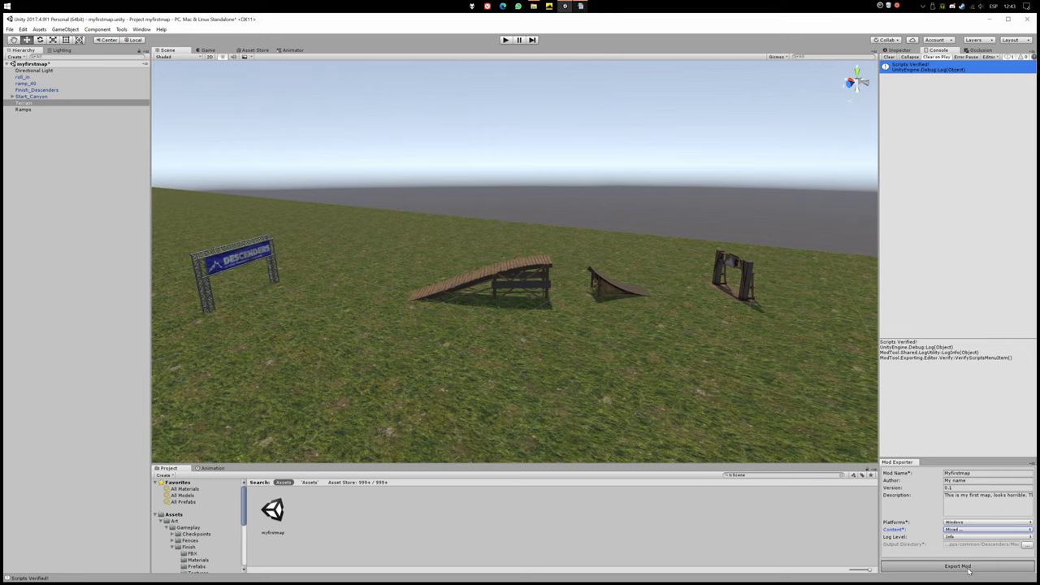
click(957, 565)
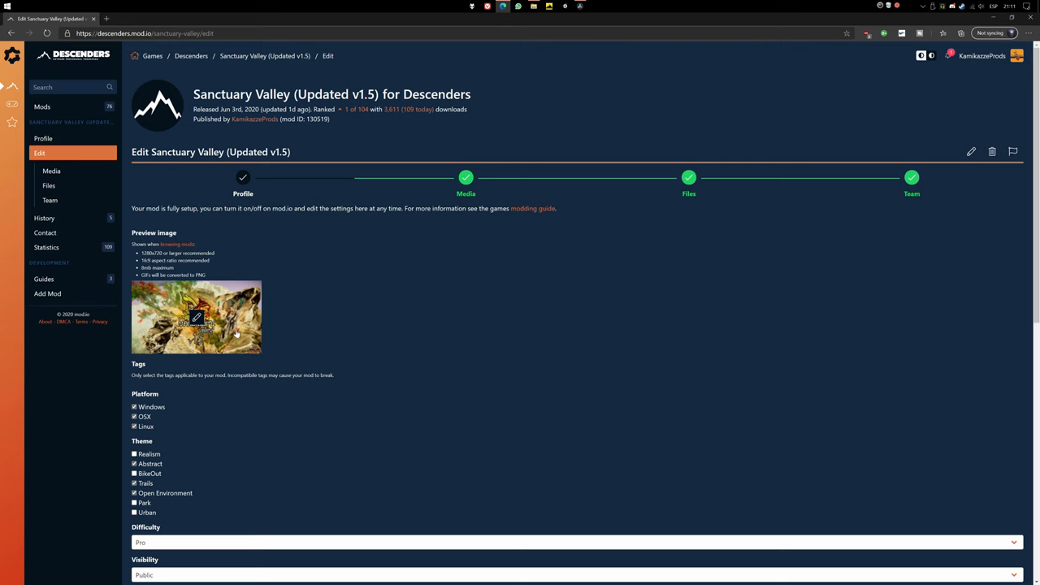
- View the Sanctuary Valley preview and gallery screenshots, then archive the exported Mods folder
click(195, 317)
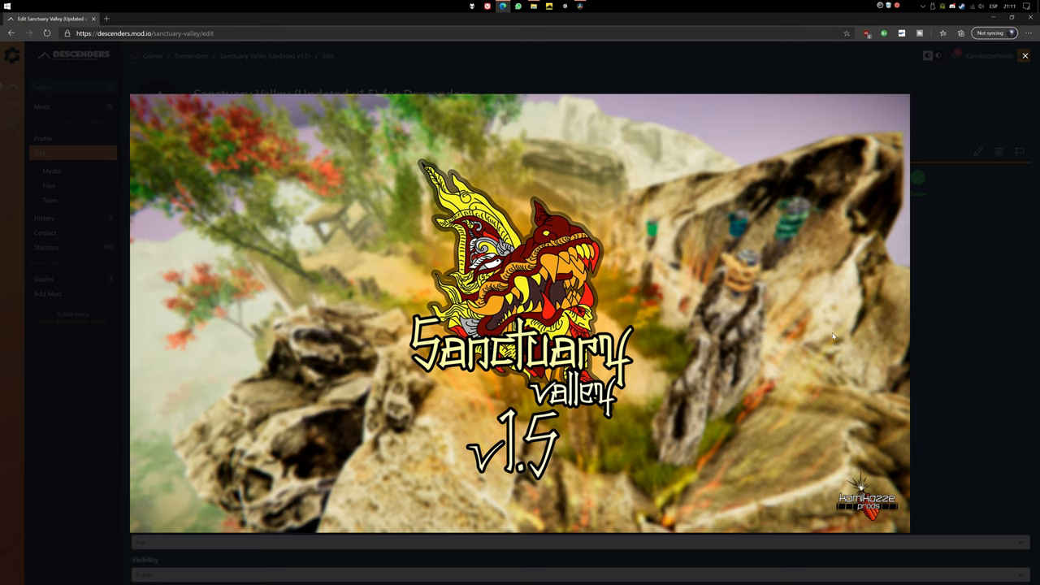
click(52, 171)
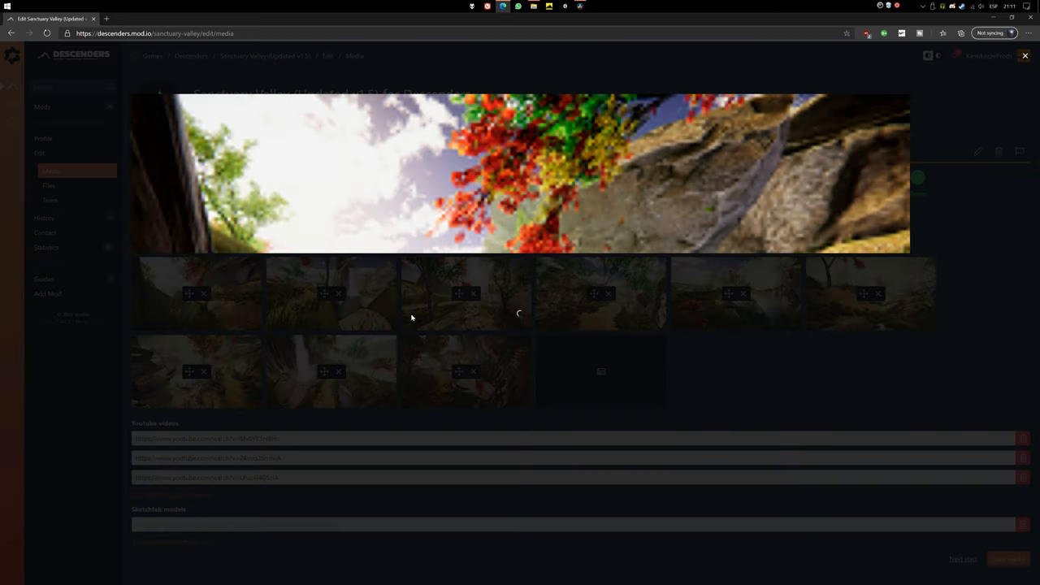
click(39, 153)
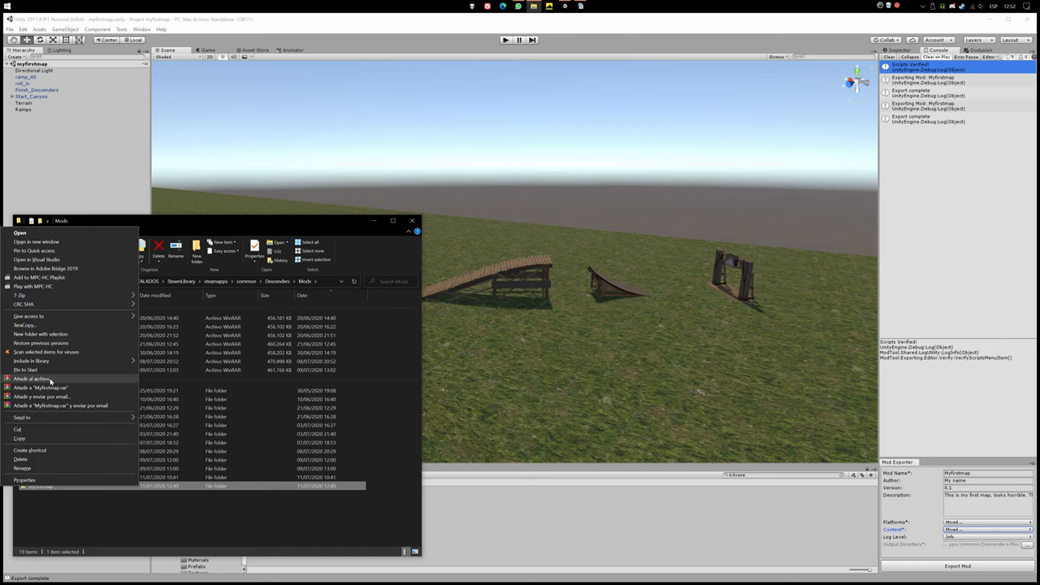
click(39, 387)
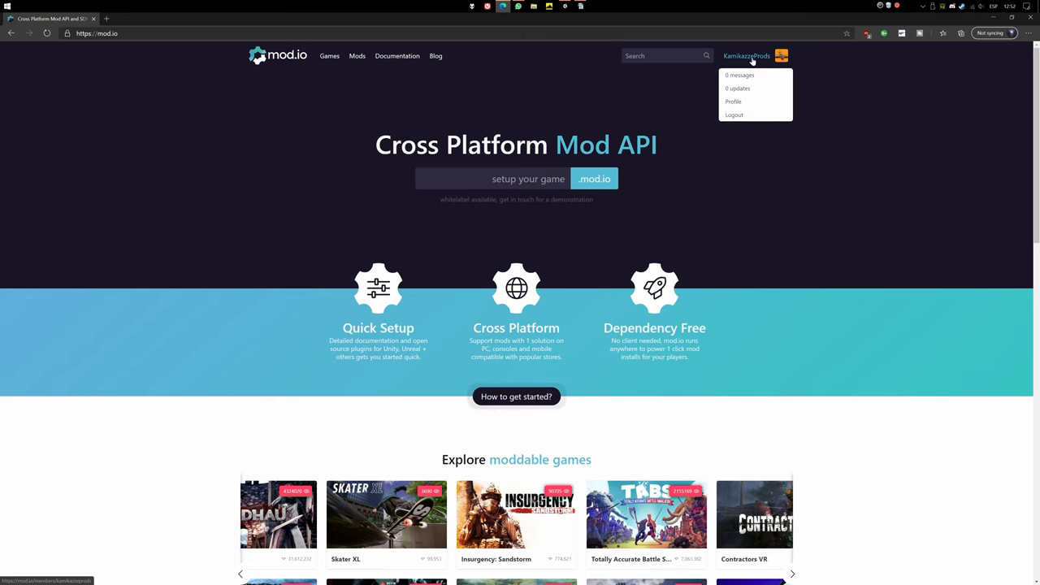
- From the mod.io profile, begin a new mod submission and its preview image
click(732, 101)
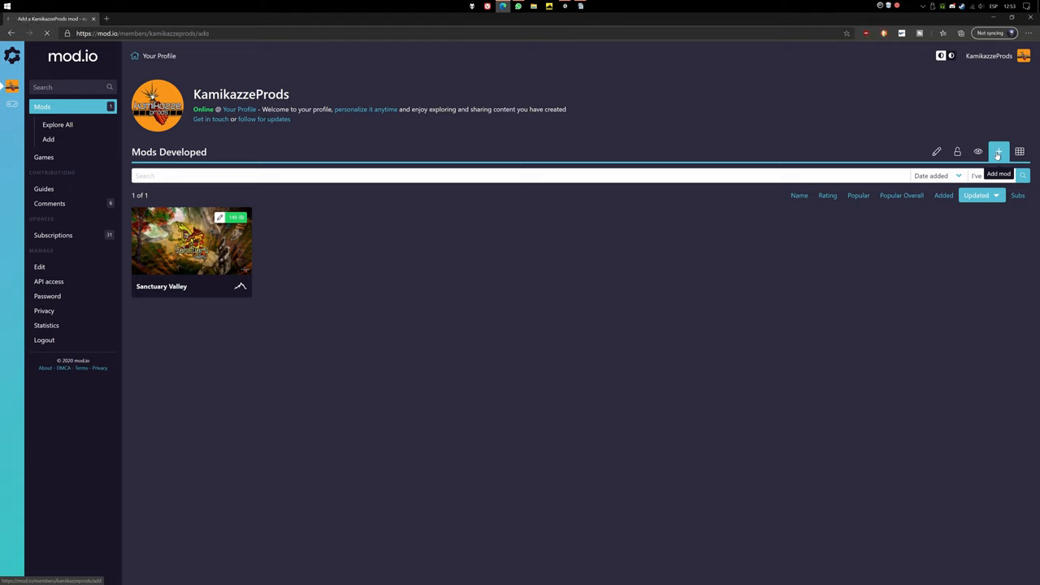
click(998, 172)
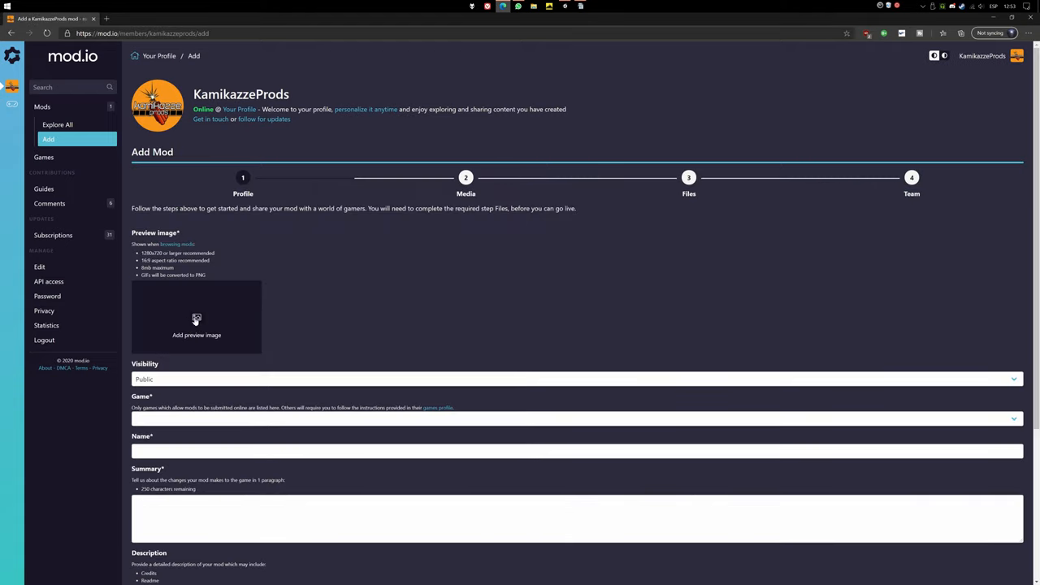
click(195, 317)
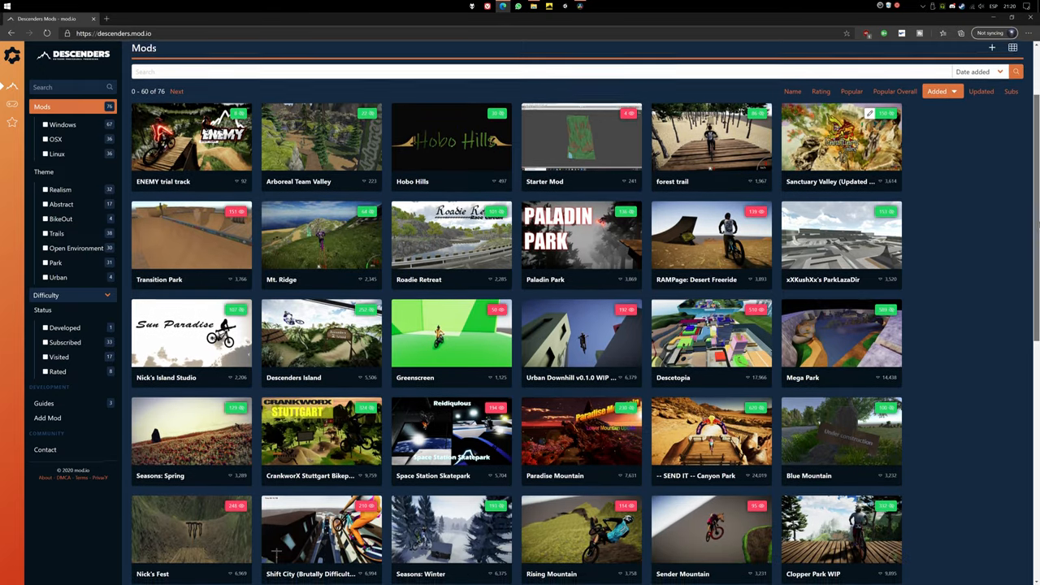
- Scroll through the Descenders mod listings grid and leave the page
scroll(down, 3)
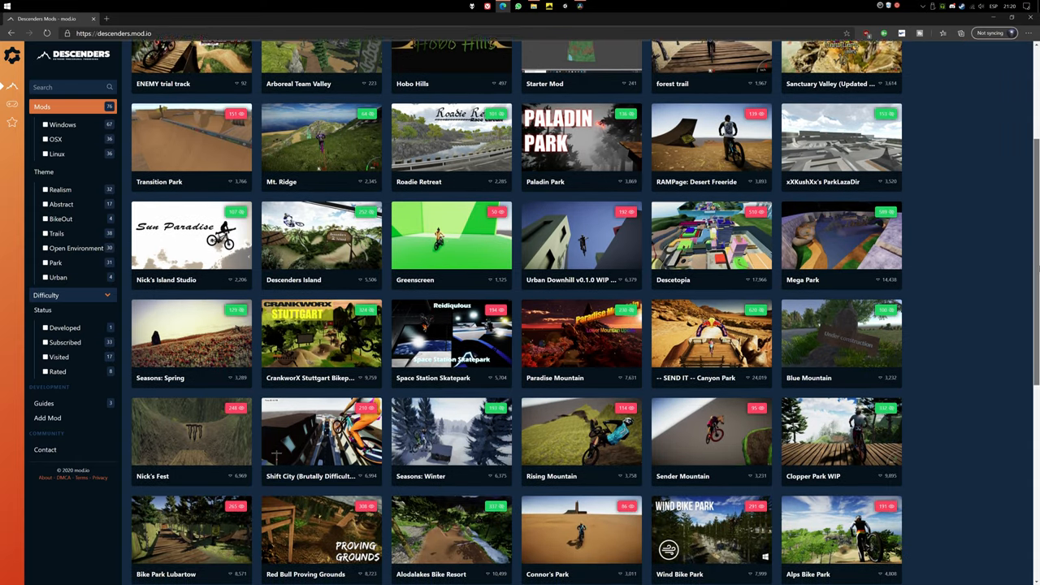
click(595, 7)
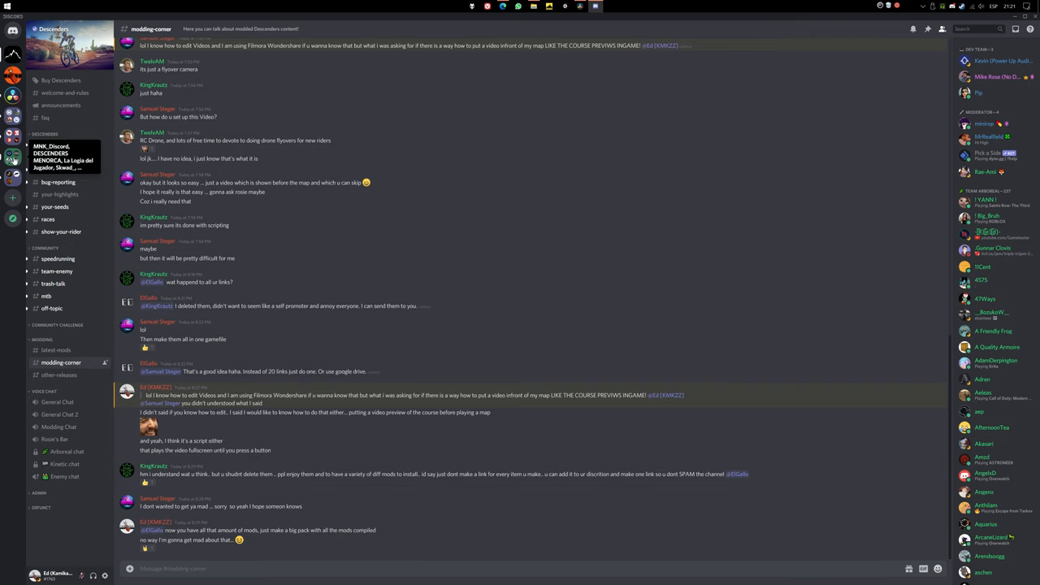
- Switch to the #descenders channel in the Discord sidebar
click(55, 143)
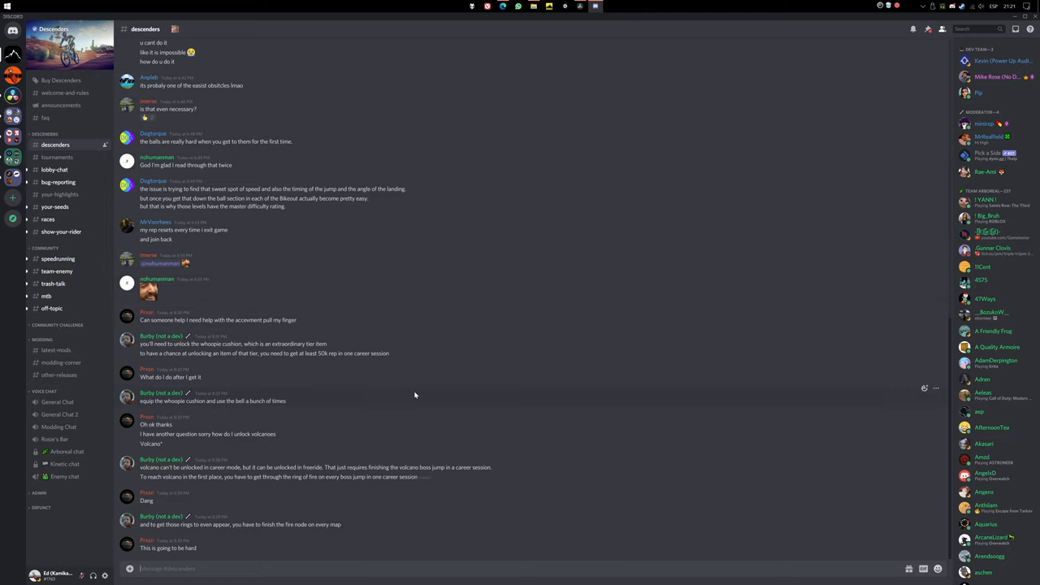
mouse_move(47, 304)
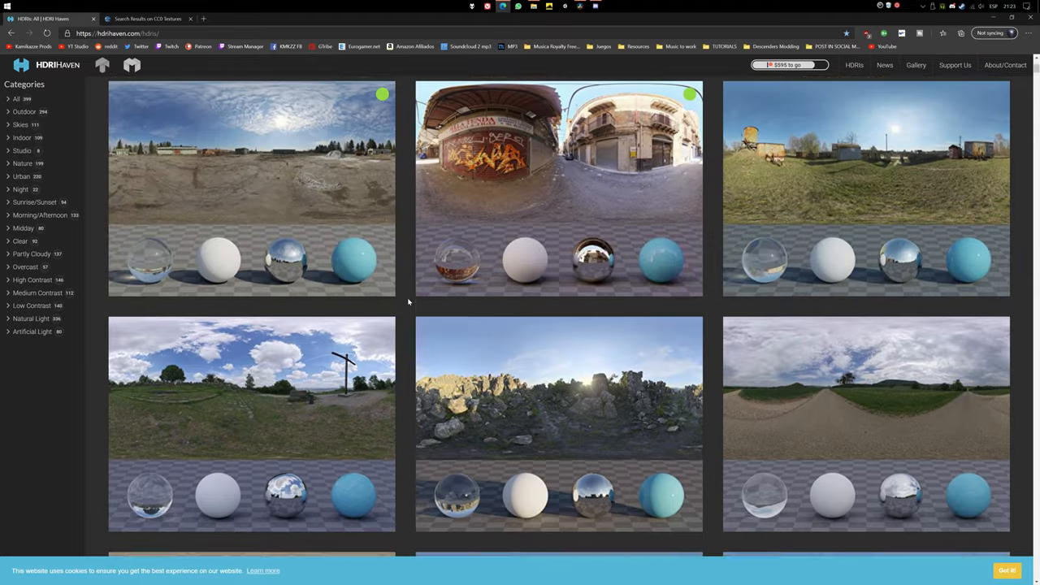
- Leave the HDRI Haven catalogue for the CC0 Textures material library
scroll(up, 3)
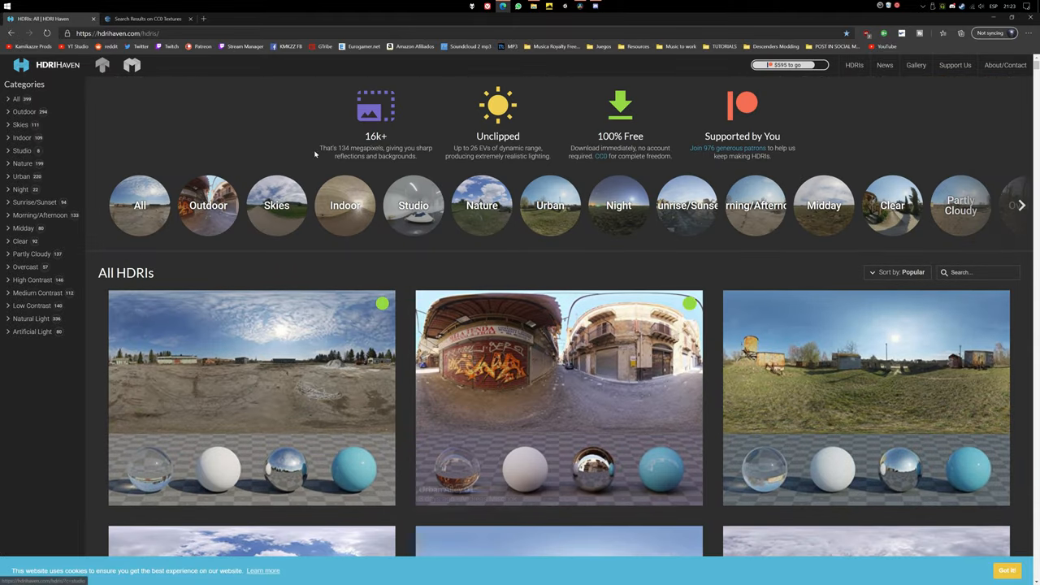
click(146, 17)
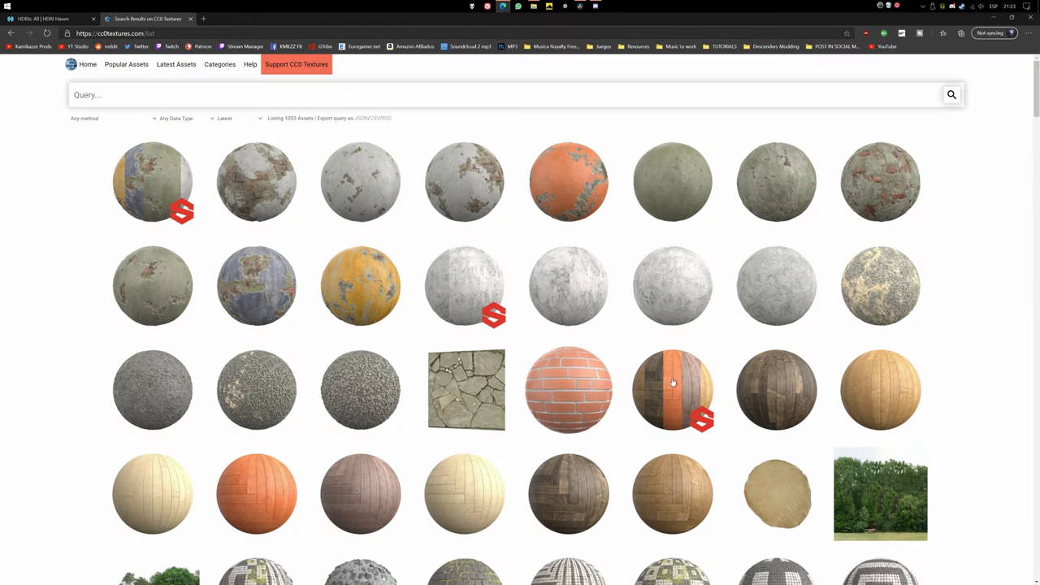